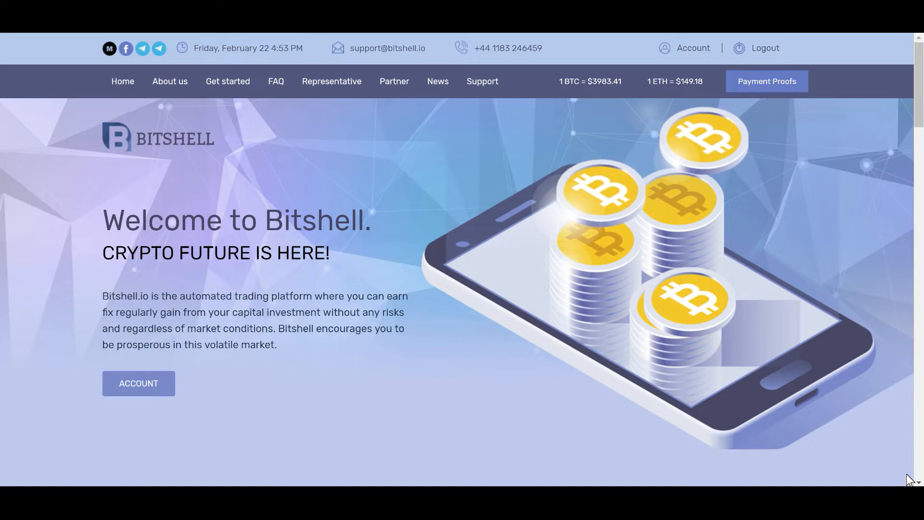
# Scroll the home page down to the investment plan card and profit calculator.
pyautogui.scroll(-3)
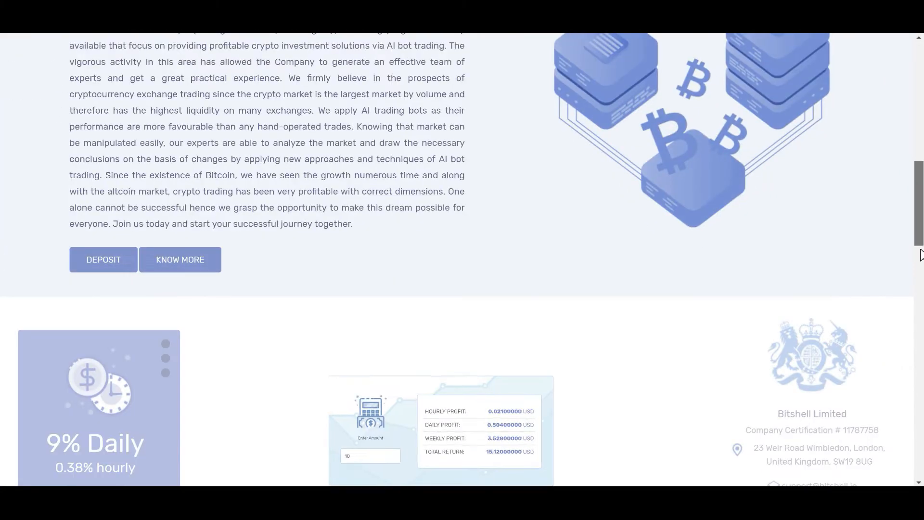
pyautogui.scroll(-3)
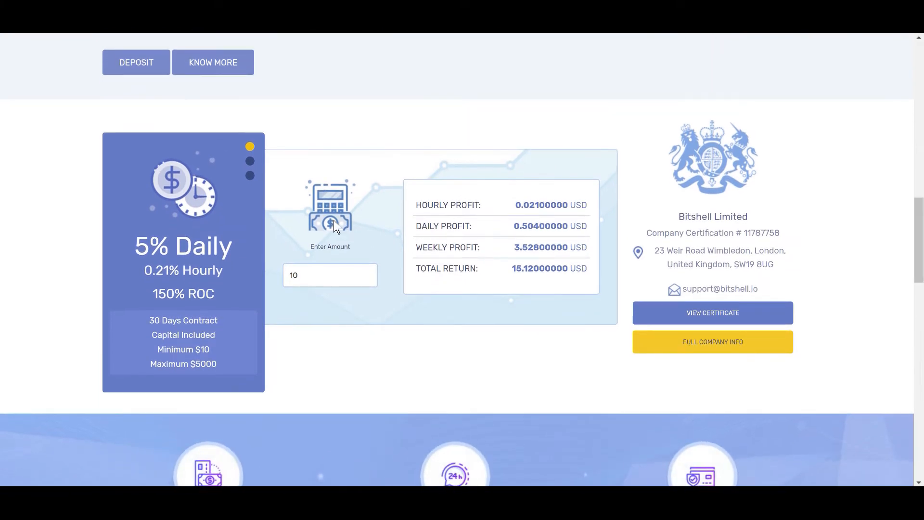
pyautogui.moveTo(237, 211)
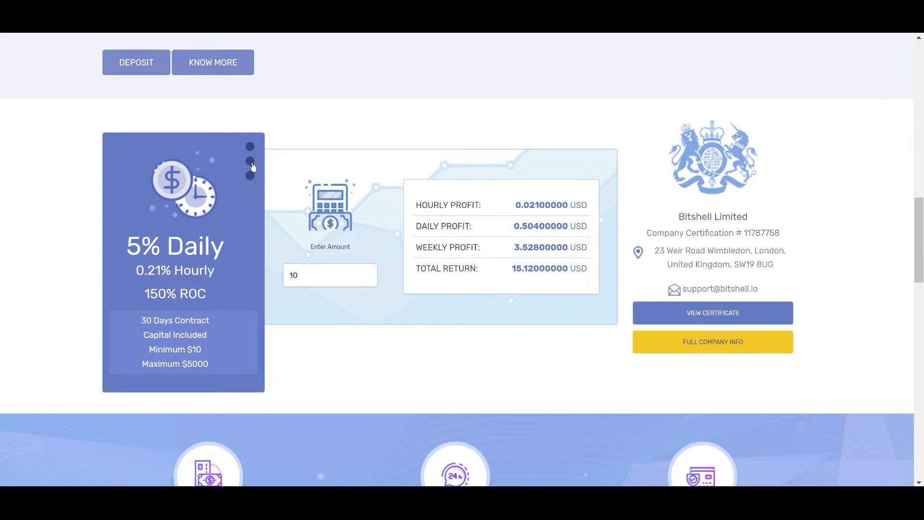
# Cycle the plan card through the 5%, 7% and 9% Daily tiers and activate the Enter Amount field with 10.
pyautogui.click(249, 161)
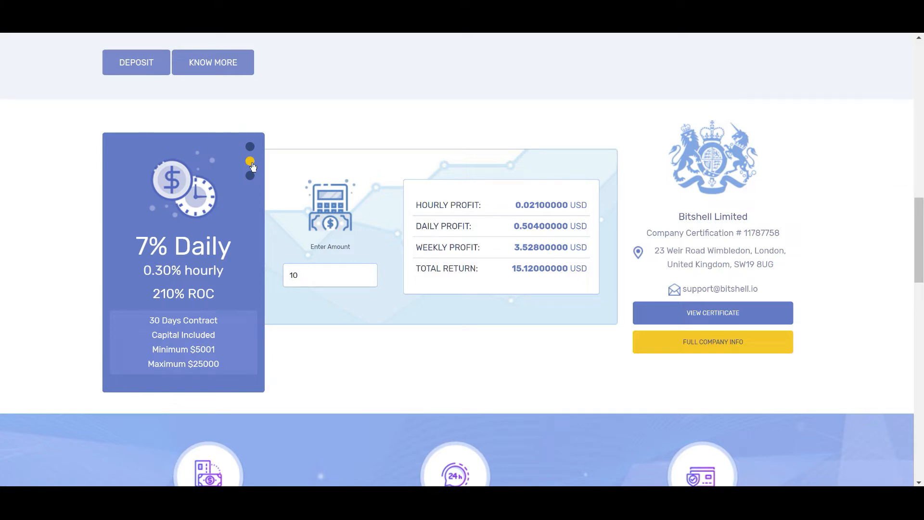
pyautogui.click(250, 175)
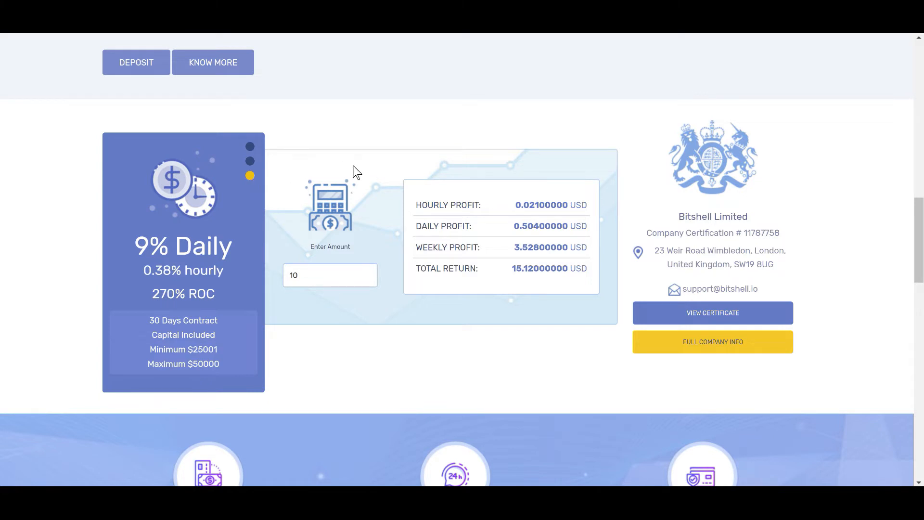
pyautogui.moveTo(379, 325)
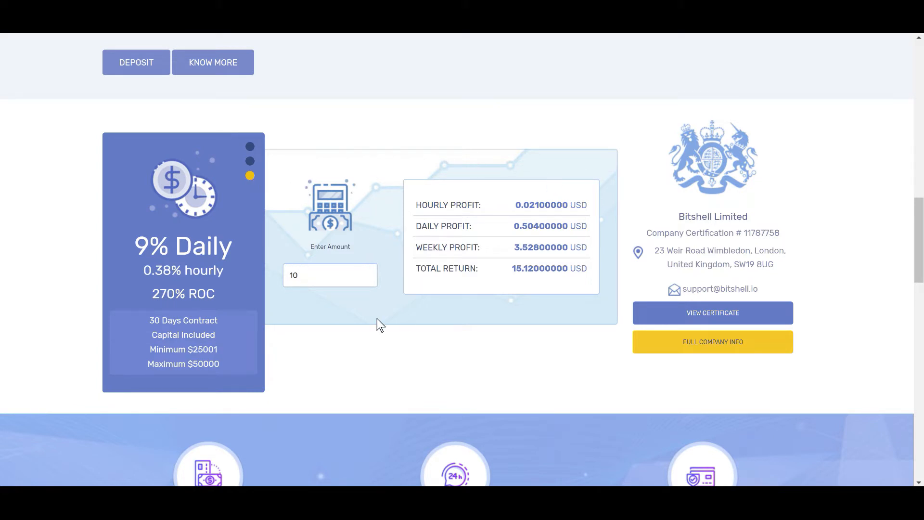
pyautogui.click(330, 274)
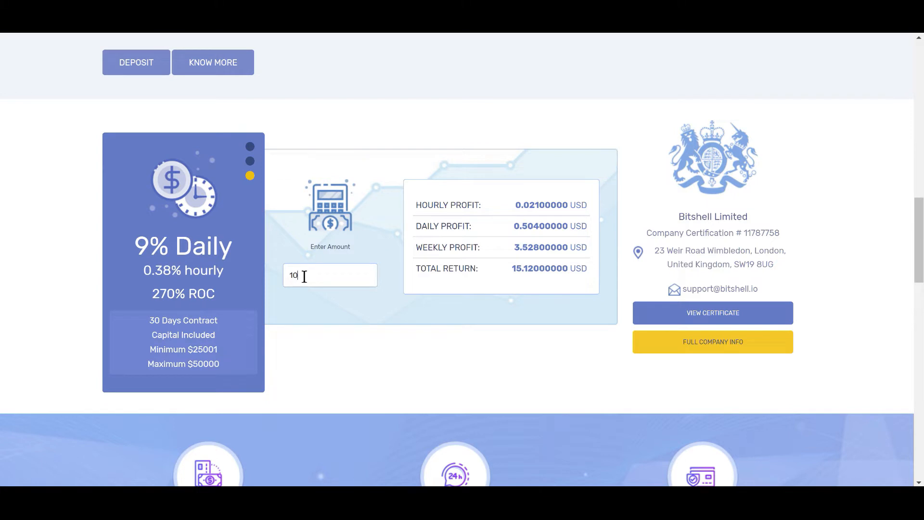
pyautogui.click(250, 146)
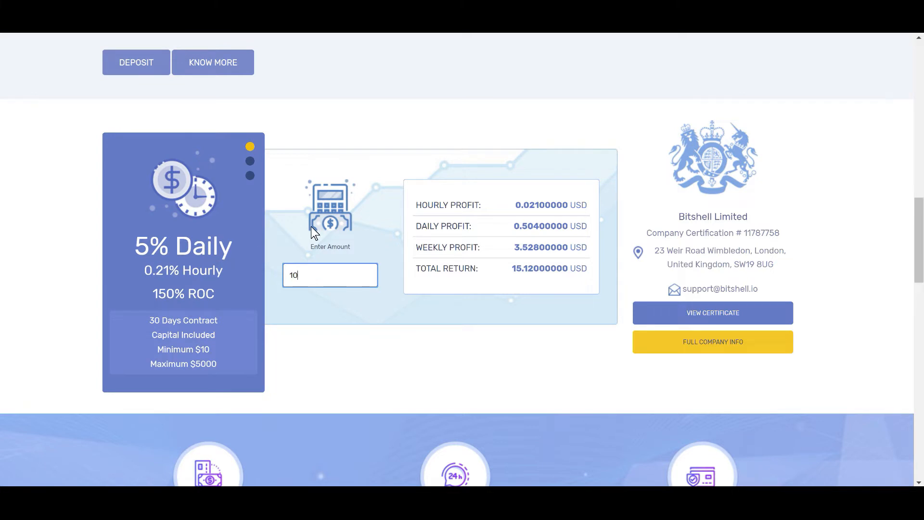
pyautogui.moveTo(536, 209)
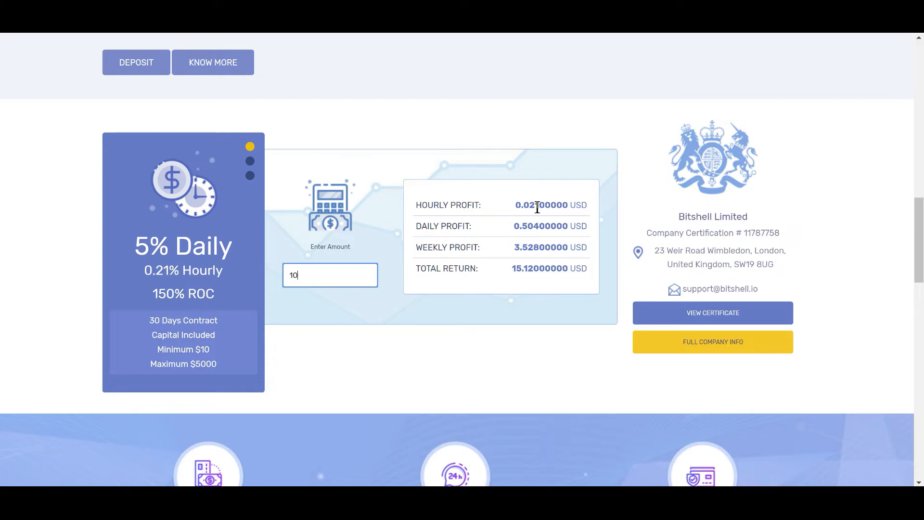
pyautogui.click(250, 162)
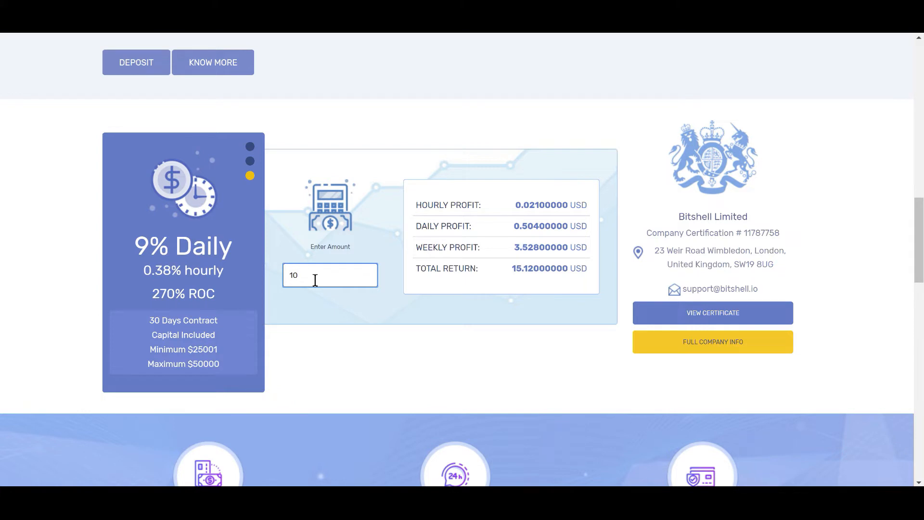
# Change the calculator amount from 10 to 100 USD.
pyautogui.click(249, 146)
pyautogui.write('0')
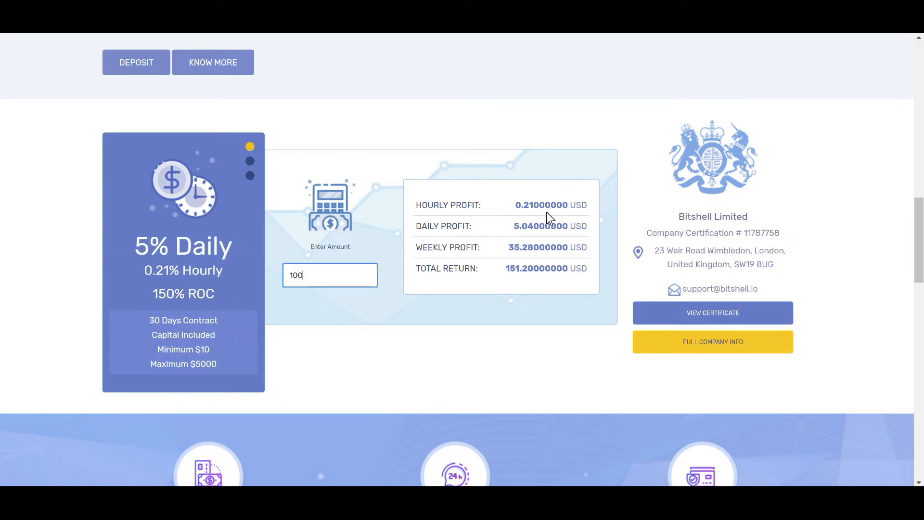
pyautogui.moveTo(500, 241)
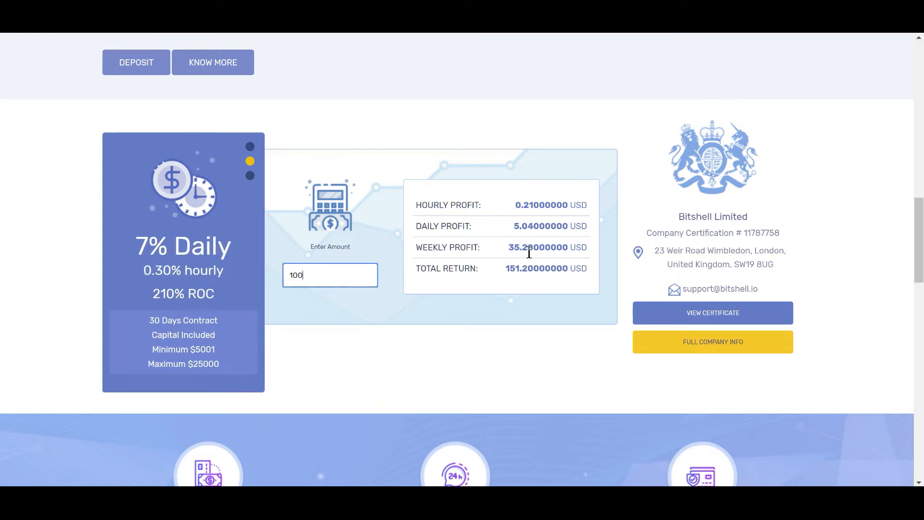
pyautogui.click(250, 176)
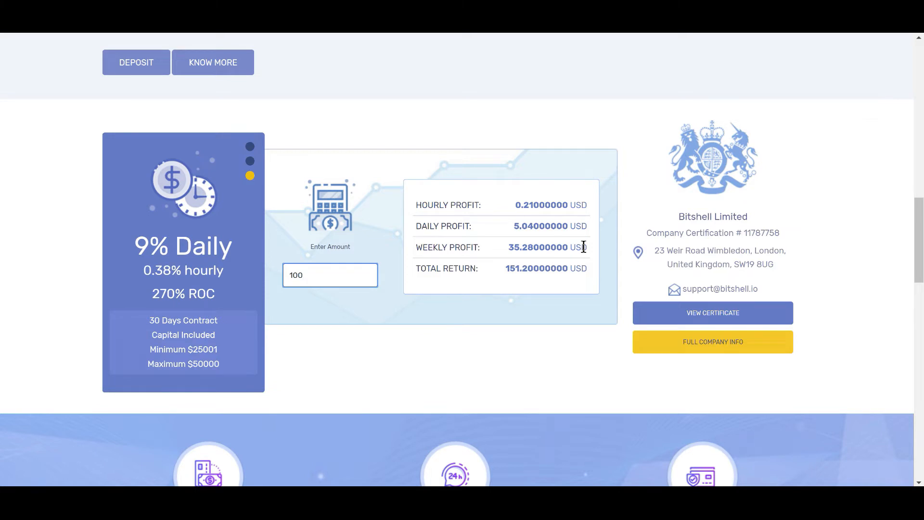
pyautogui.click(250, 161)
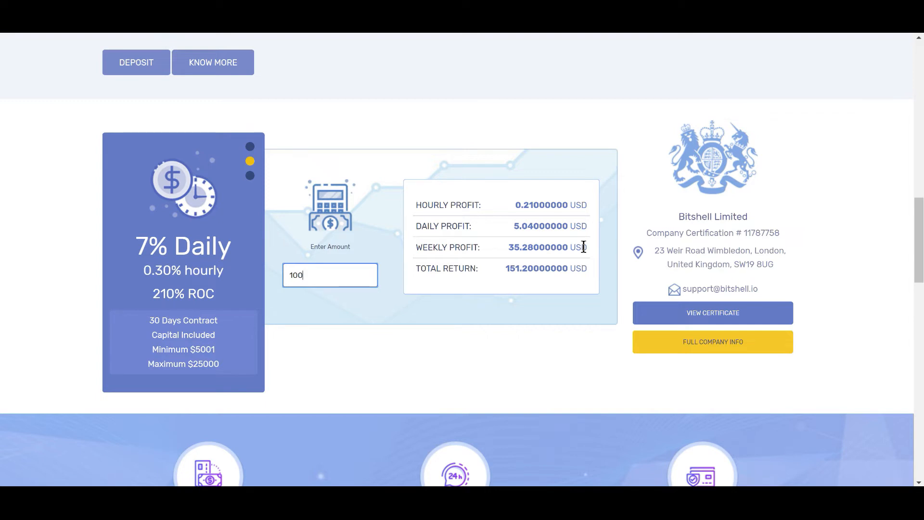
pyautogui.click(251, 175)
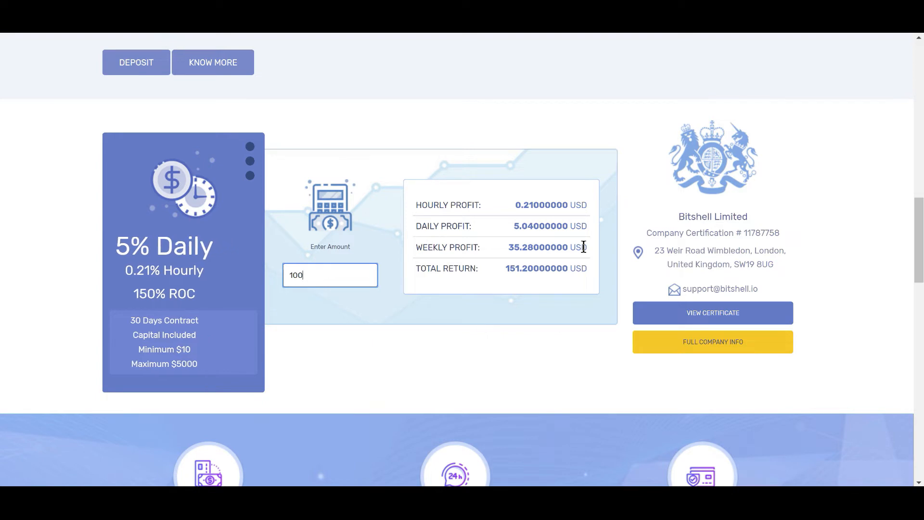
pyautogui.click(251, 162)
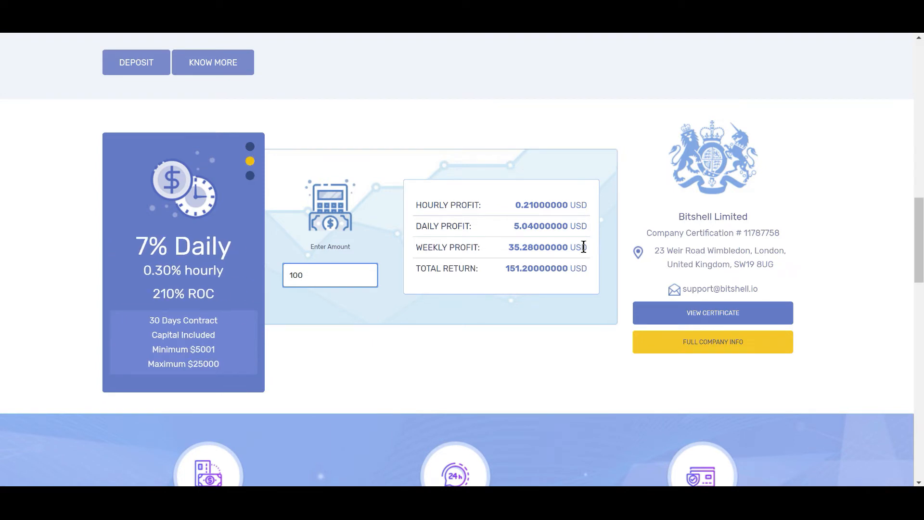
# Review the updated returns: 0.21 hourly, 5.04 daily, 35.28 weekly, 151.20 USD total.
pyautogui.click(250, 175)
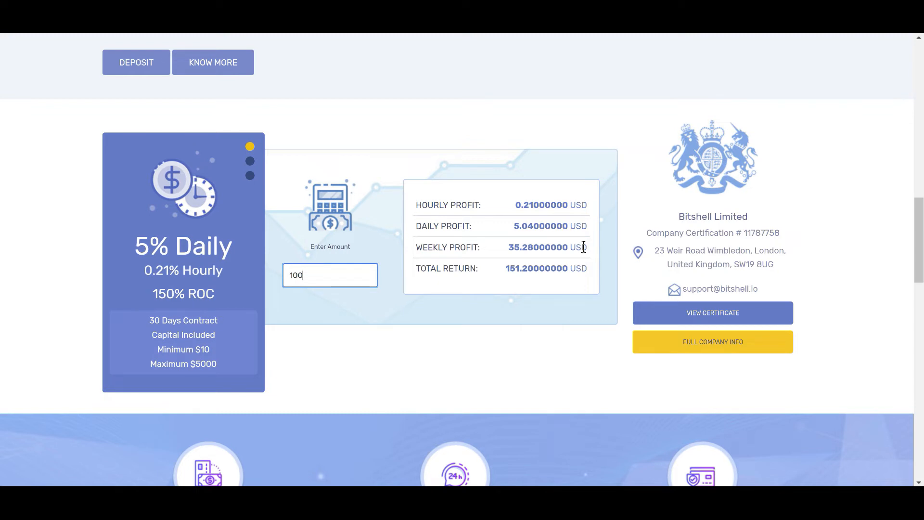
pyautogui.click(250, 161)
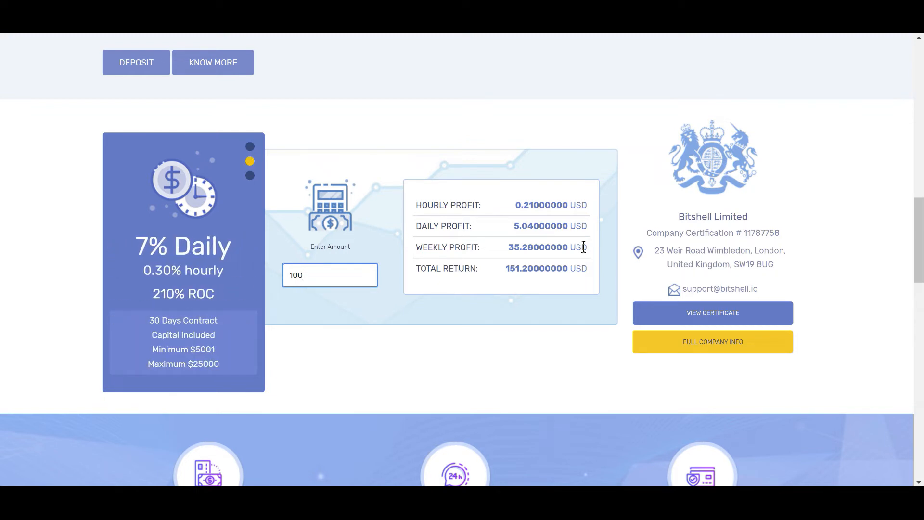
pyautogui.click(251, 160)
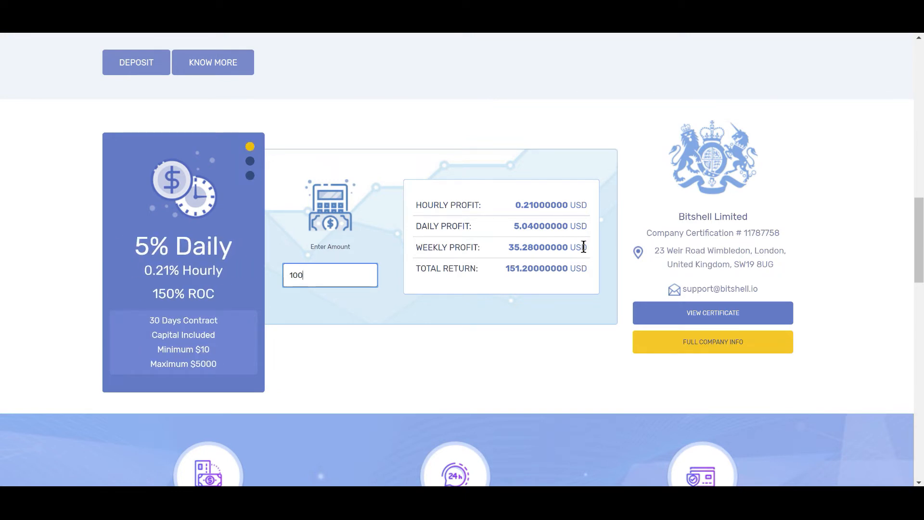
pyautogui.click(249, 161)
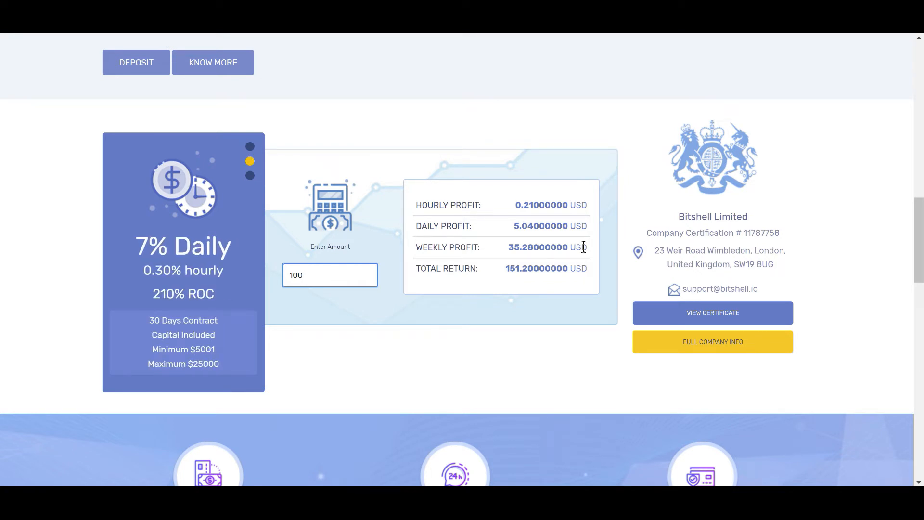
pyautogui.click(250, 175)
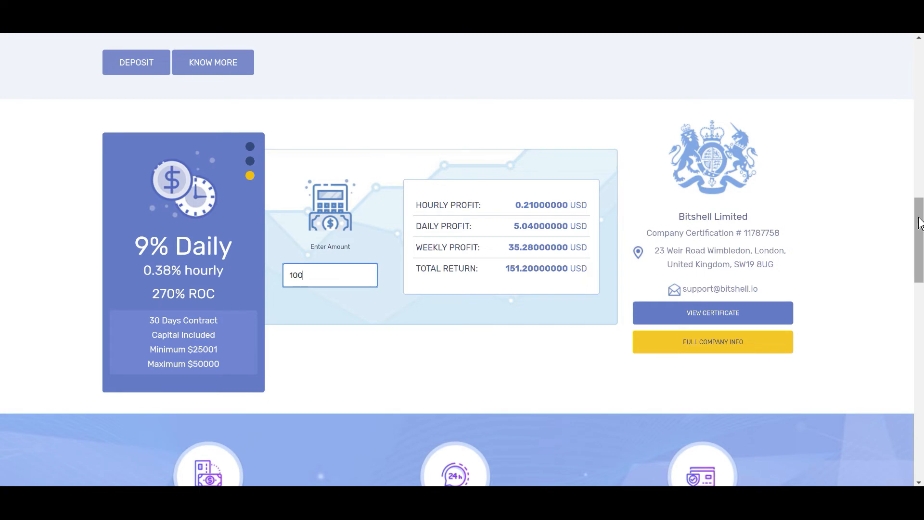
pyautogui.scroll(3)
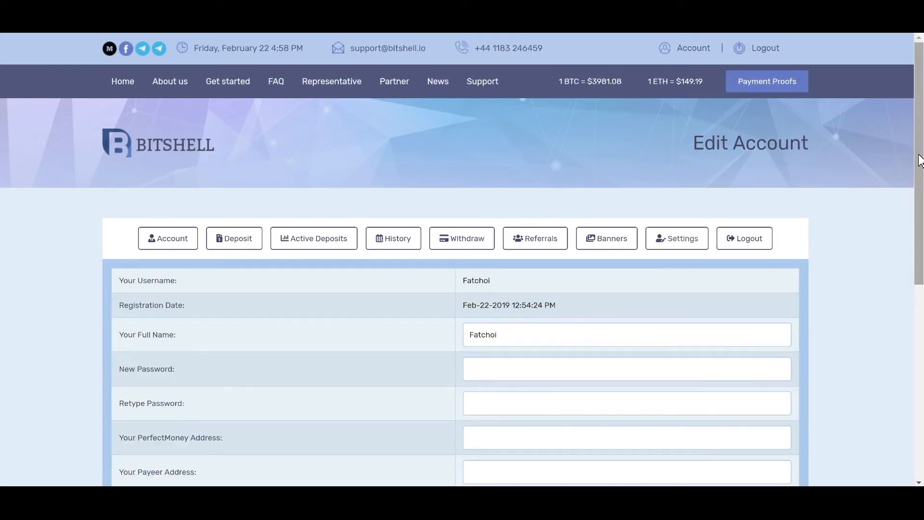
pyautogui.scroll(-3)
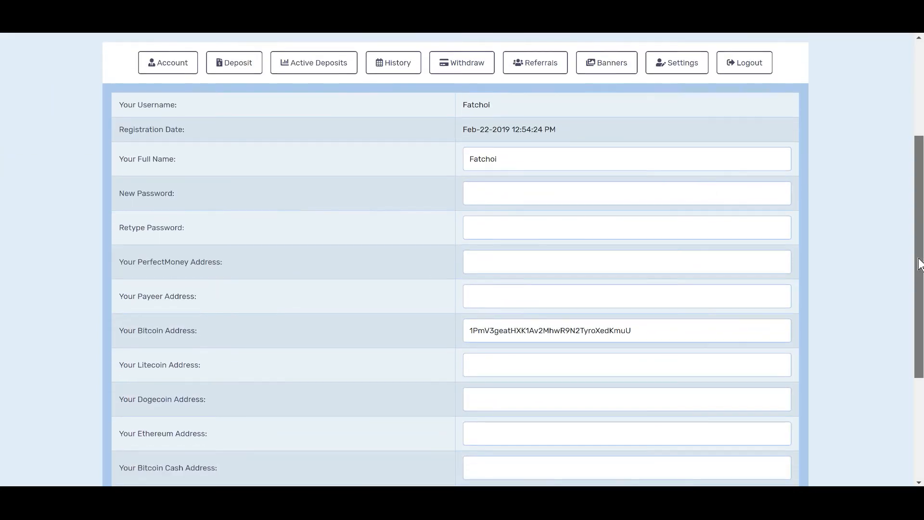
pyautogui.scroll(-3)
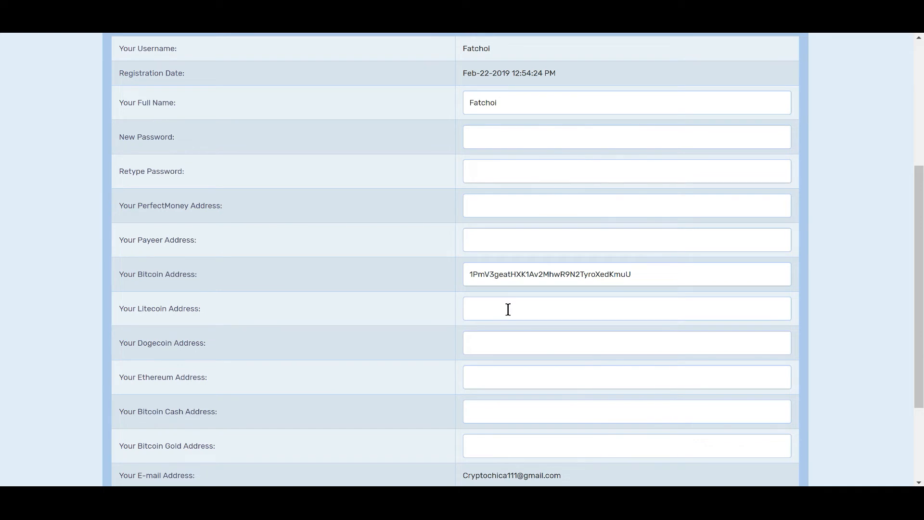
pyautogui.moveTo(520, 448)
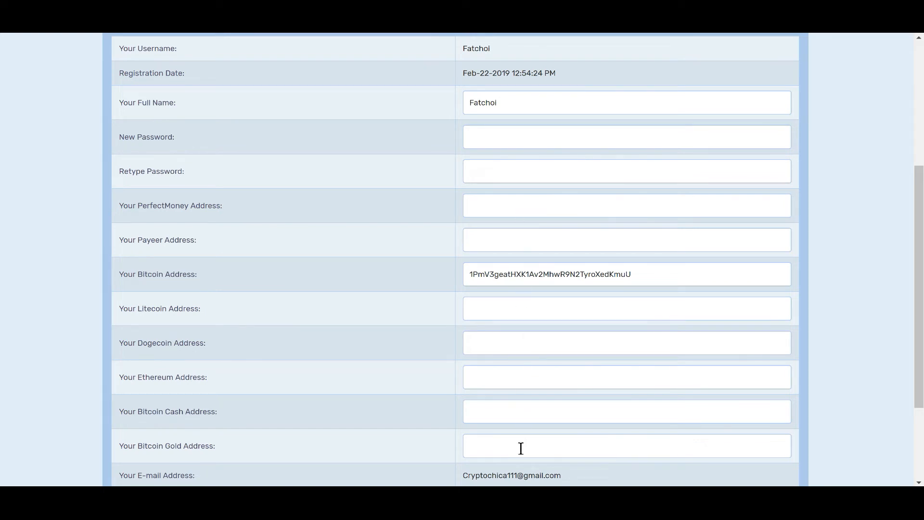
pyautogui.moveTo(553, 433)
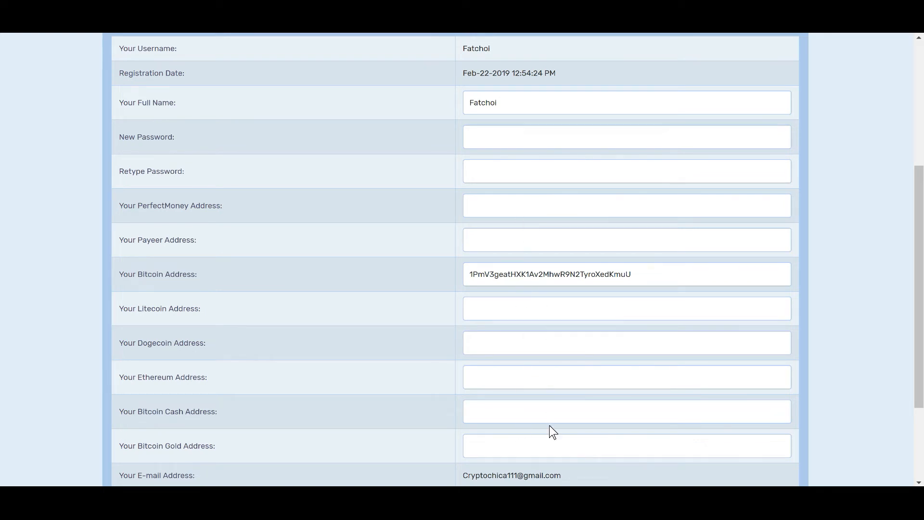
pyautogui.scroll(-3)
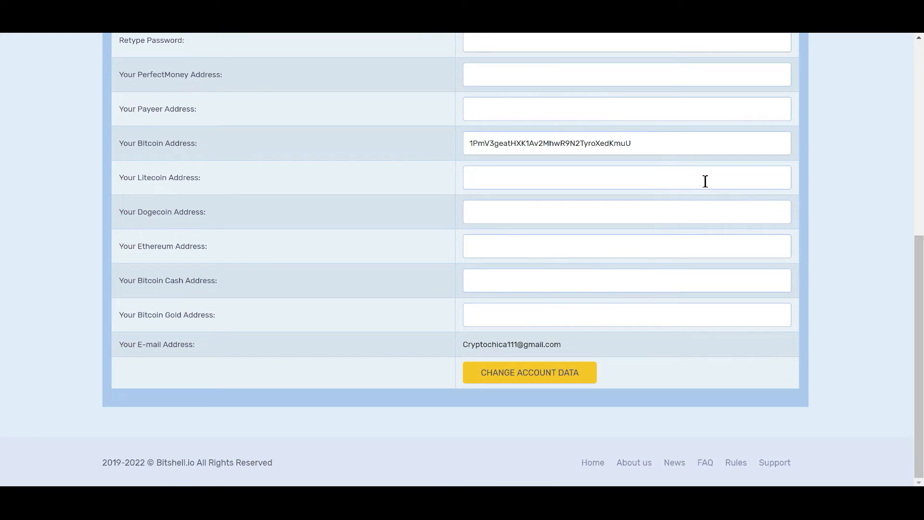
pyautogui.moveTo(492, 362)
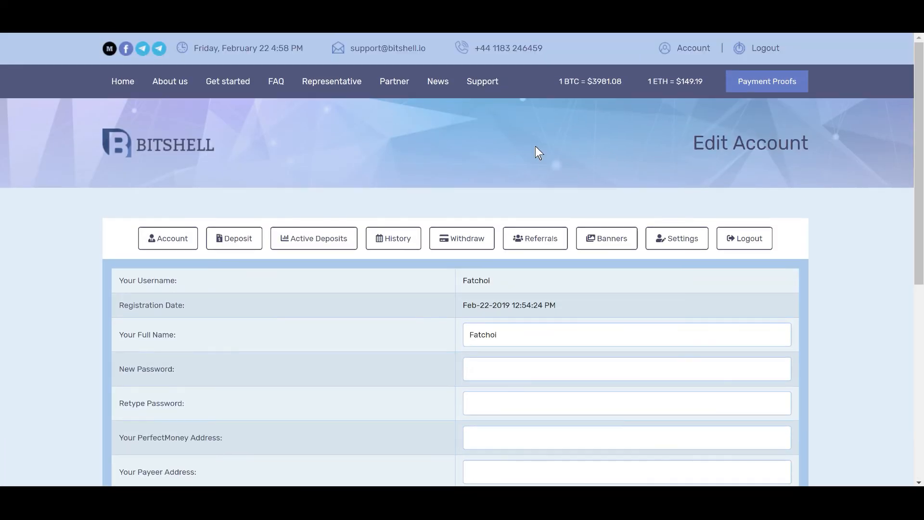
# Show the Account Dashboard with $1.68 balance, $100.27 active deposit and $0.00 pending withdrawal.
pyautogui.click(168, 238)
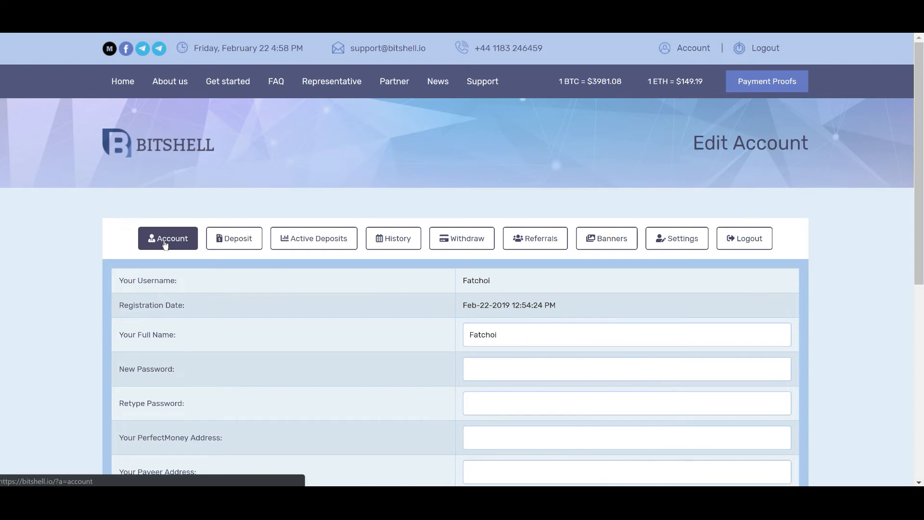
pyautogui.click(168, 238)
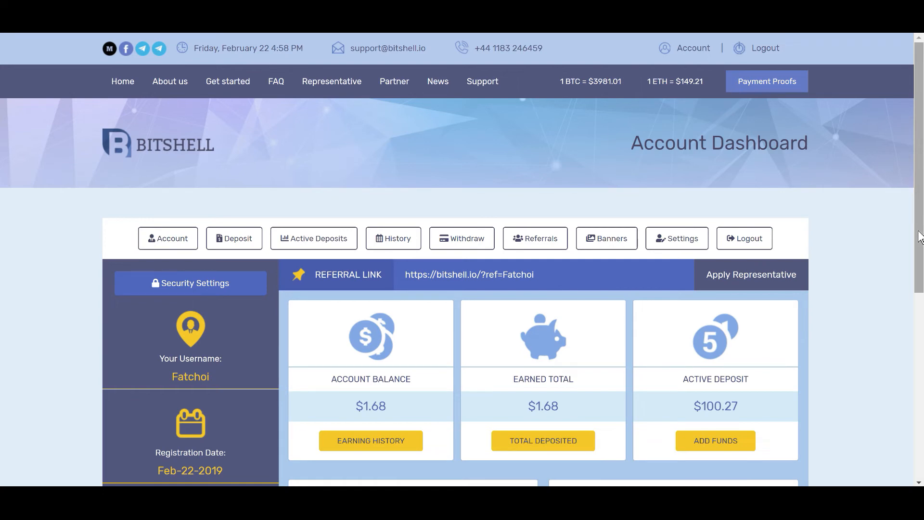
pyautogui.scroll(-3)
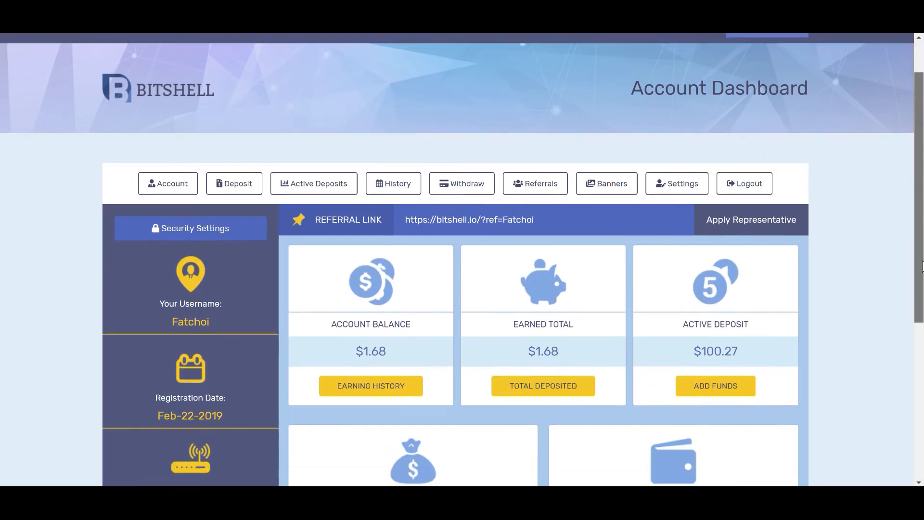
pyautogui.scroll(-3)
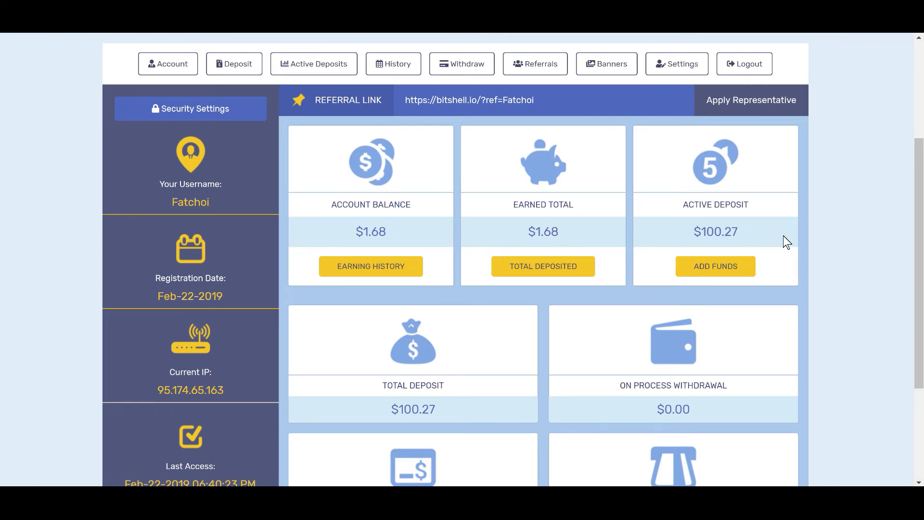
pyautogui.moveTo(753, 252)
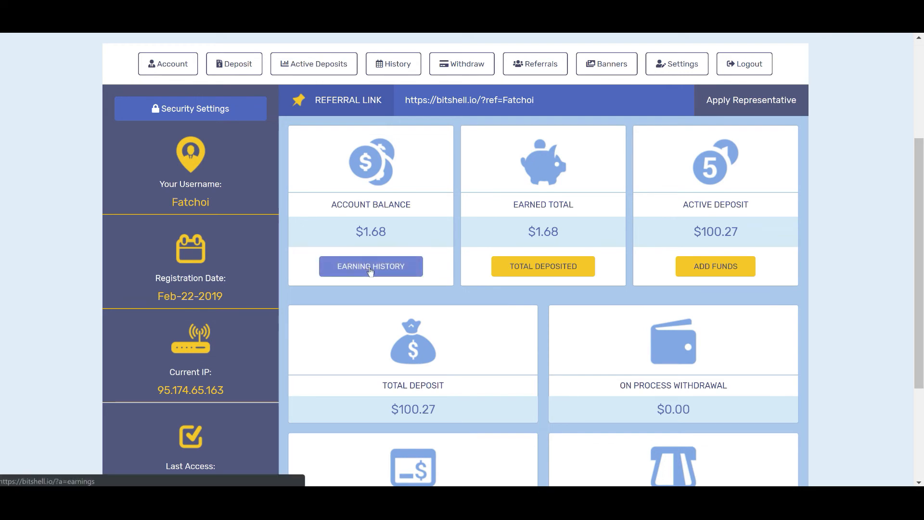
pyautogui.click(370, 265)
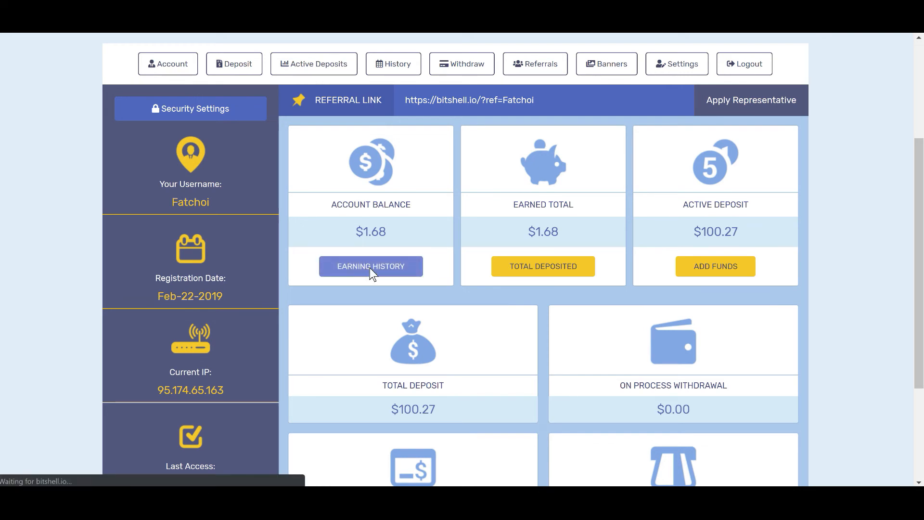
pyautogui.click(370, 266)
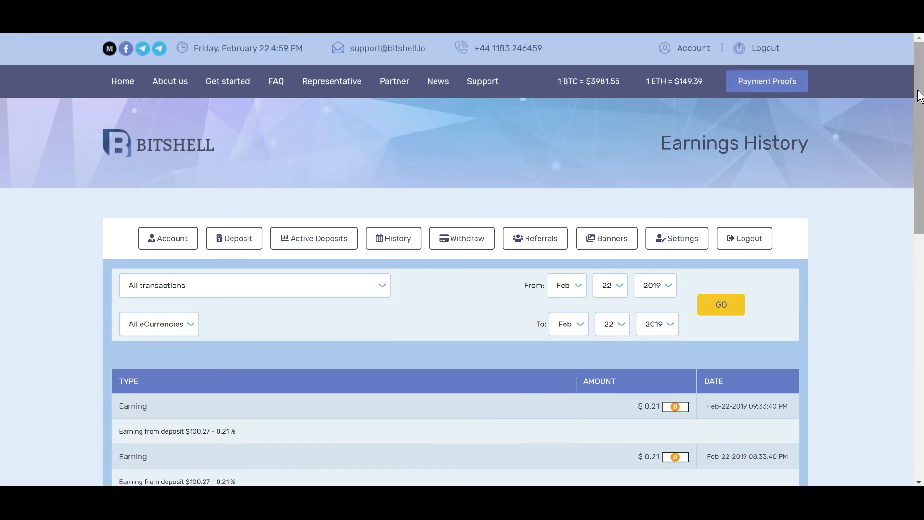
pyautogui.scroll(-3)
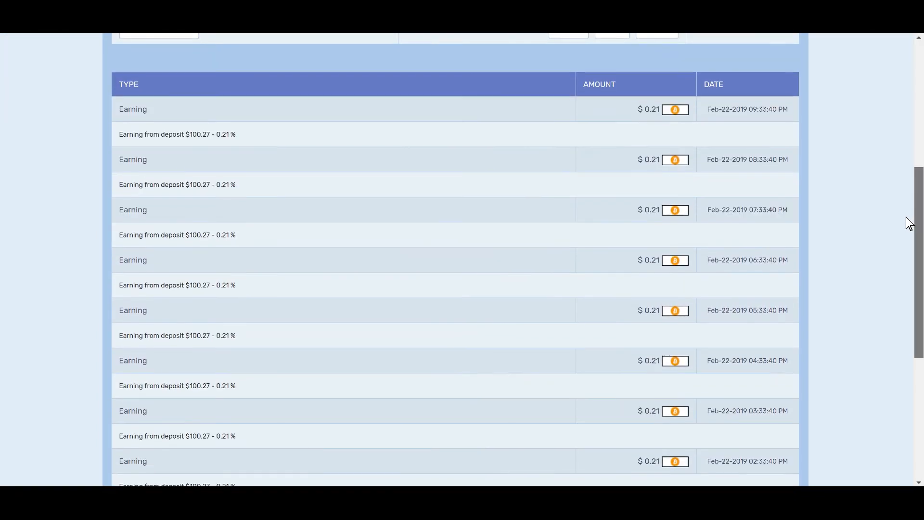
pyautogui.scroll(-3)
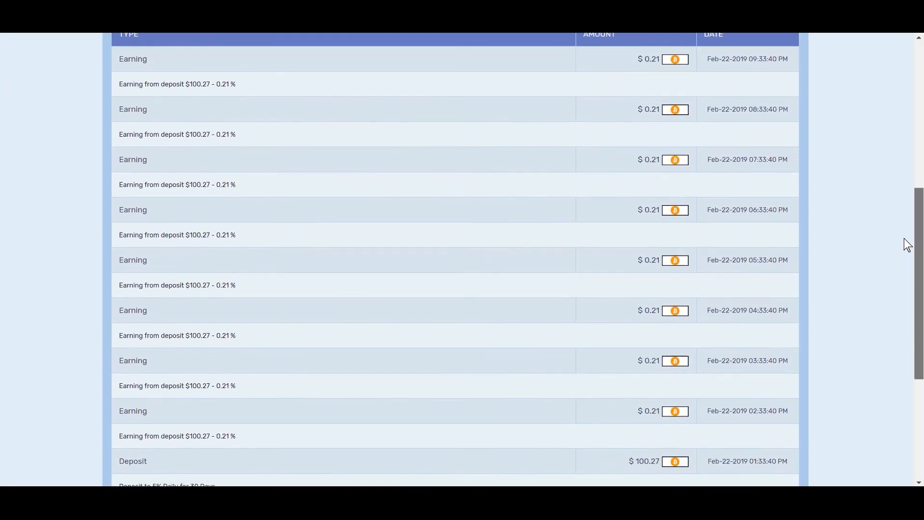
pyautogui.scroll(-3)
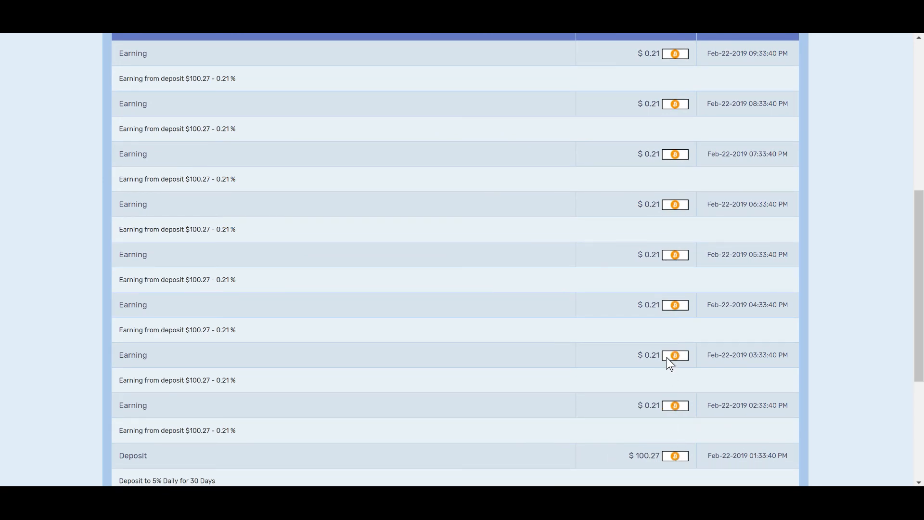
pyautogui.moveTo(672, 221)
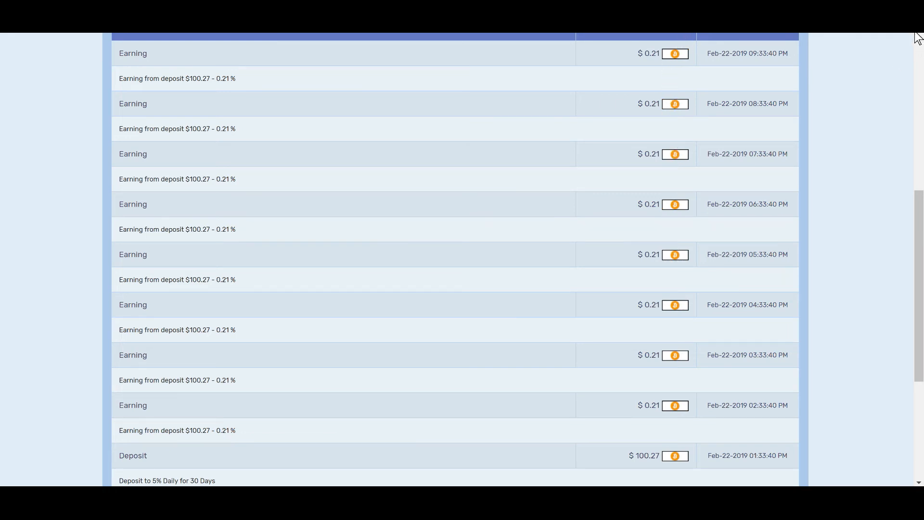
pyautogui.scroll(3)
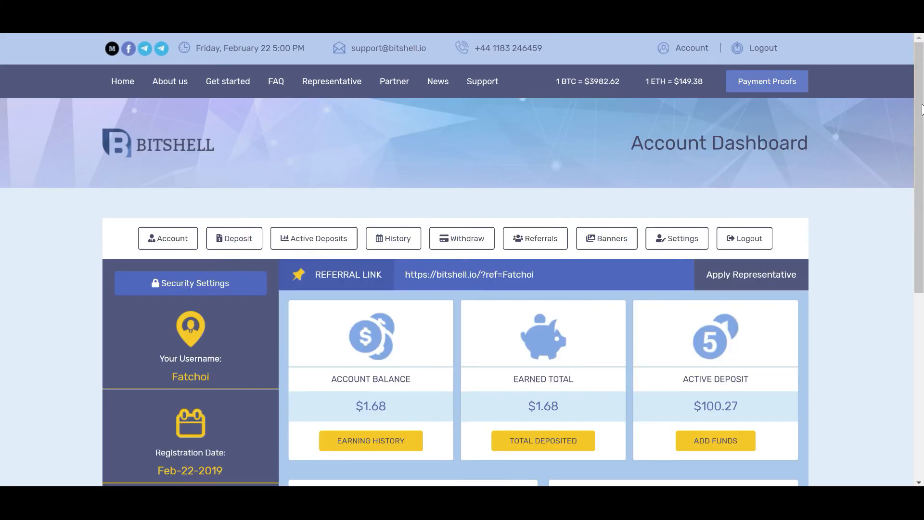
pyautogui.scroll(-3)
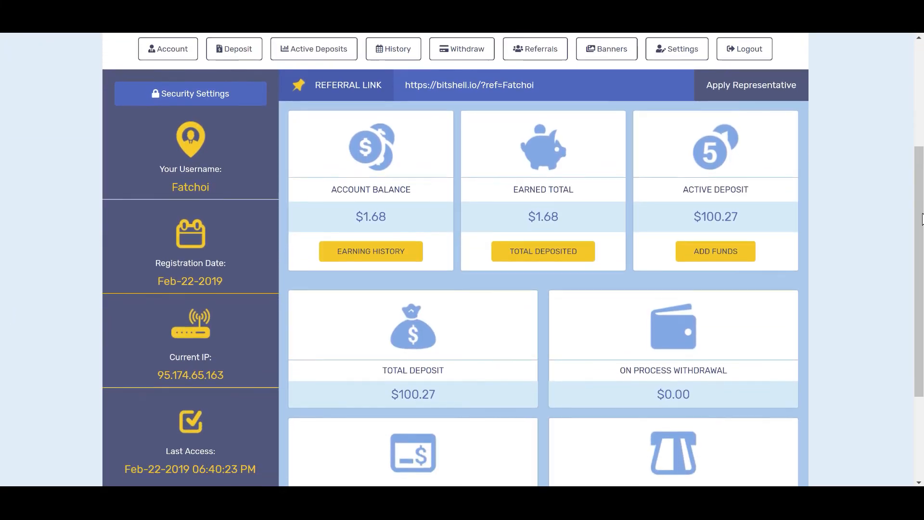
pyautogui.scroll(-3)
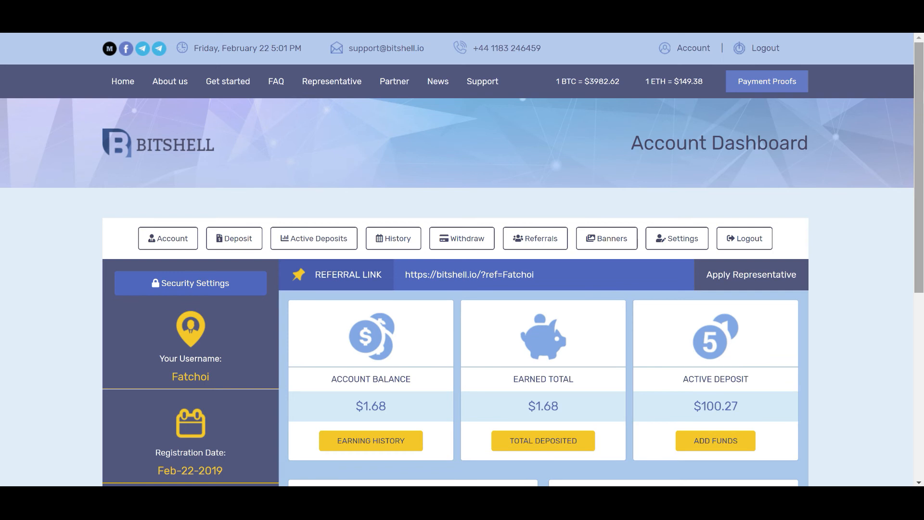
pyautogui.moveTo(581, 272)
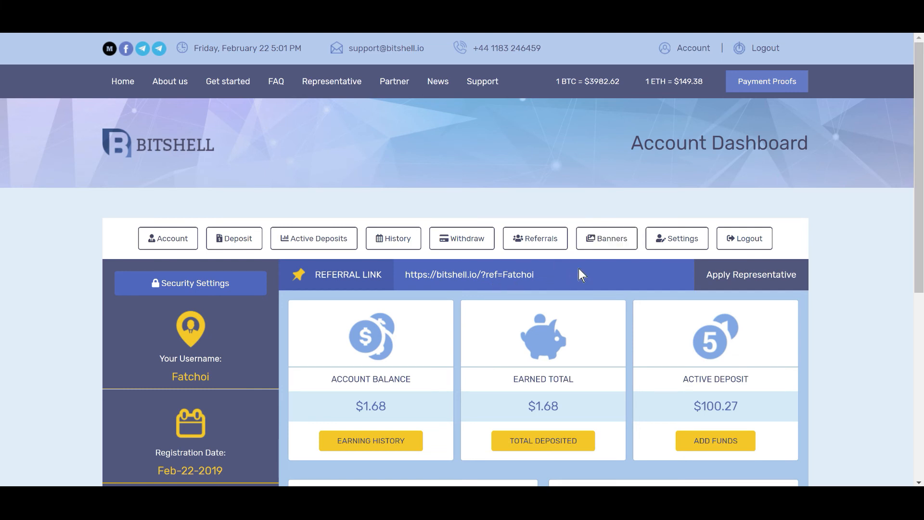
pyautogui.moveTo(560, 276)
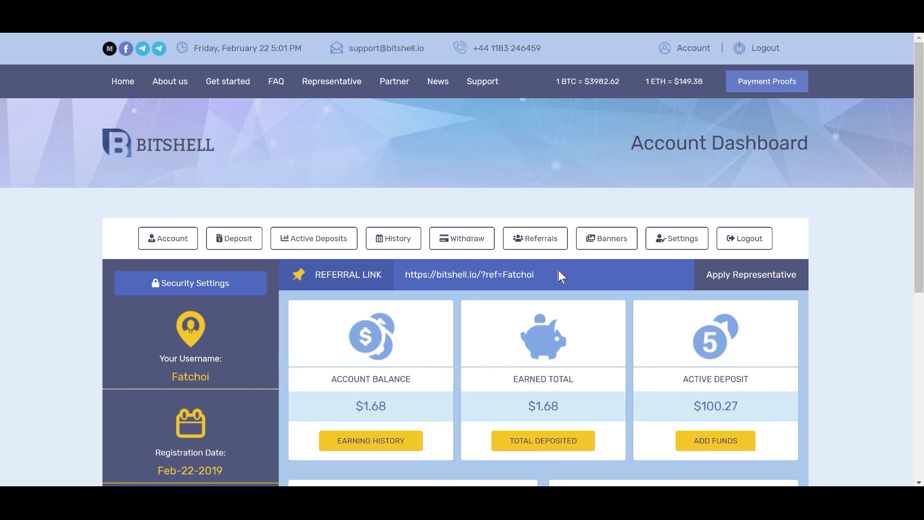